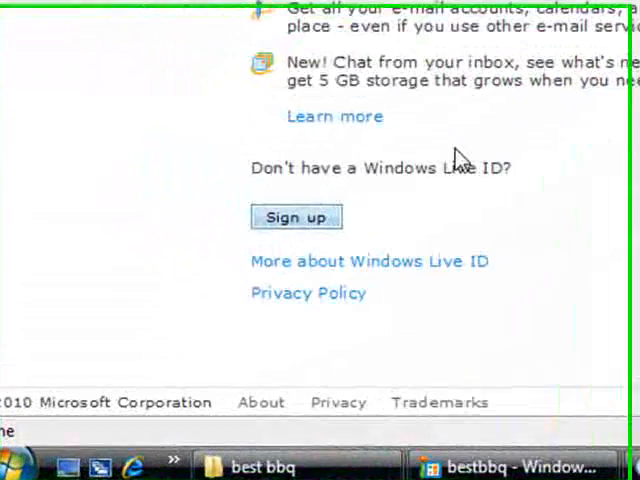
# Start a new Windows Live ID from the Sign up button on the Hotmail sign-in page.
pyautogui.click(295, 215)
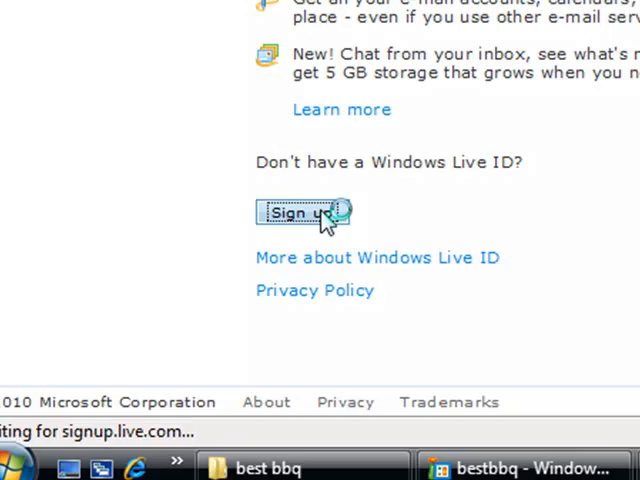
pyautogui.click(298, 213)
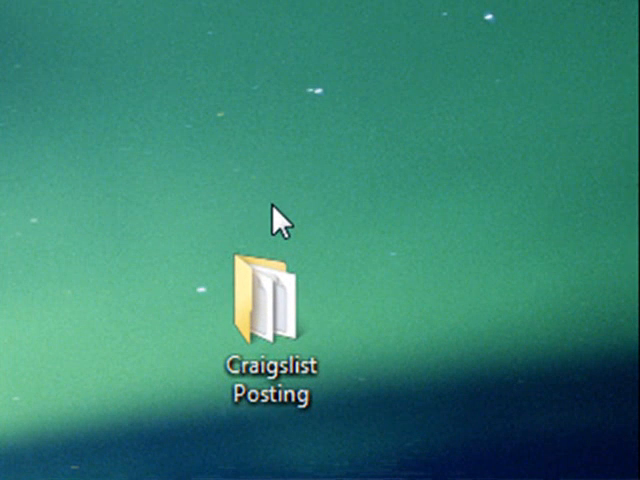
# Open the Craigslist Posting folder on the desktop.
pyautogui.click(270, 300)
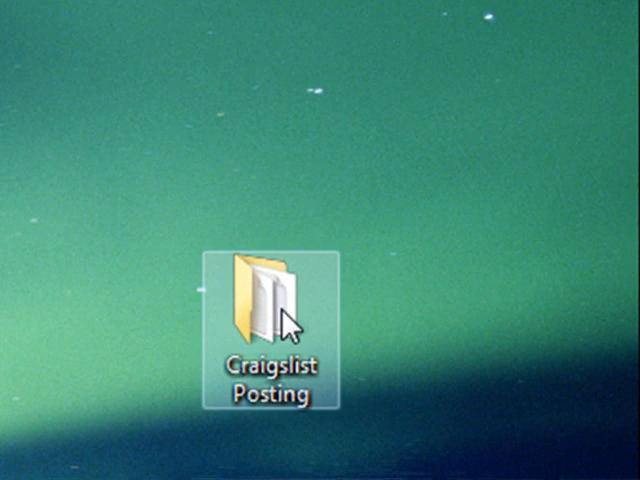
pyautogui.doubleClick(265, 295)
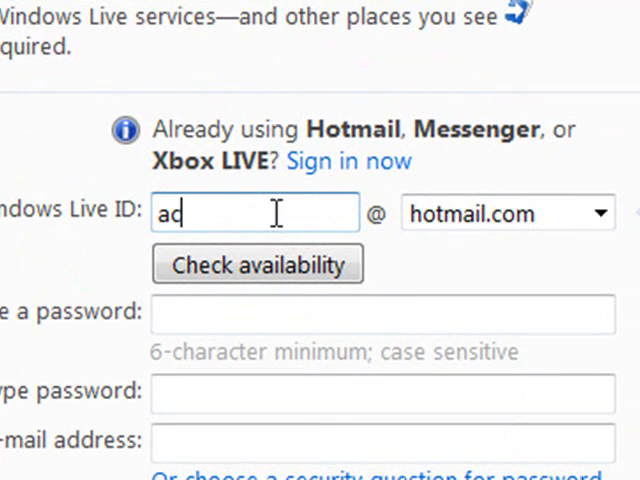
# Complete the Windows Live ID as 'account' at hotmail.com.
pyautogui.write('count')
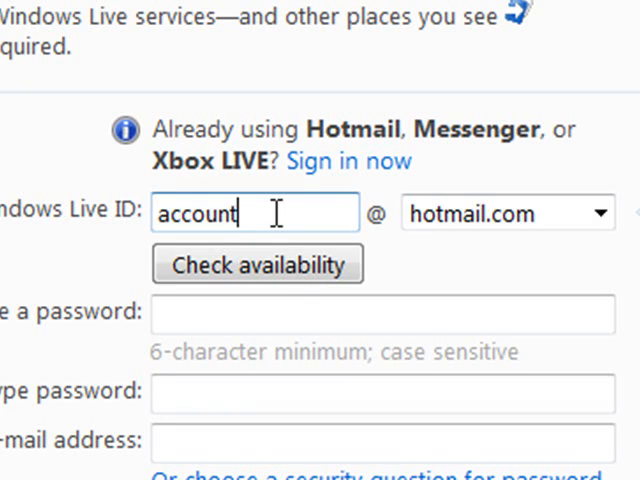
pyautogui.scroll(-3)
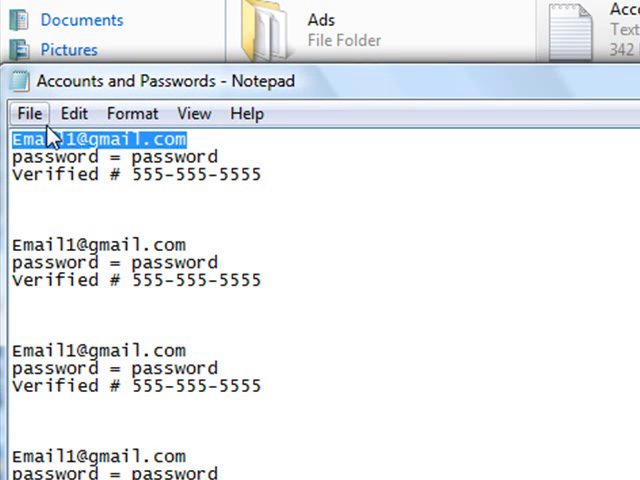
pyautogui.write('acc')
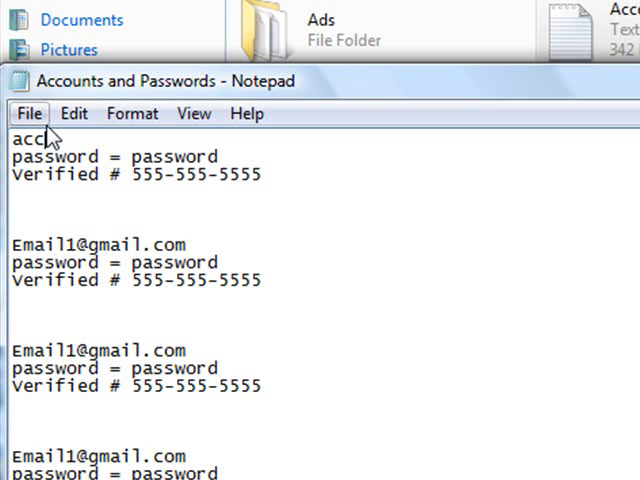
pyautogui.write('ount1')
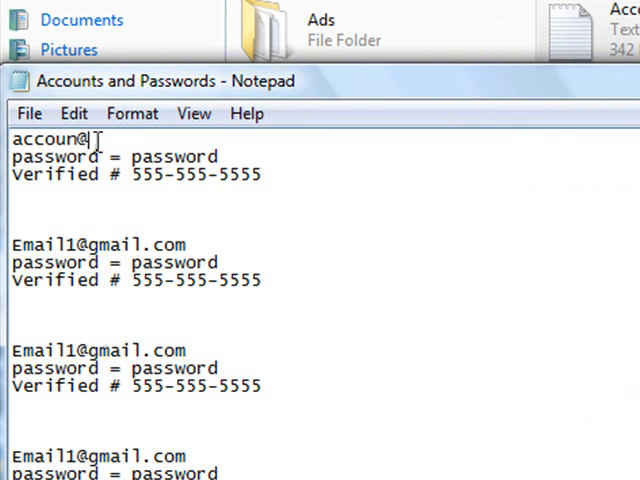
pyautogui.write('hotmail.com')
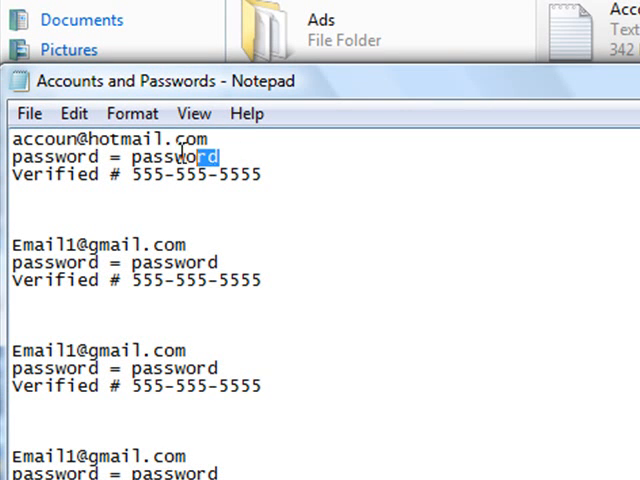
pyautogui.doubleClick(175, 157)
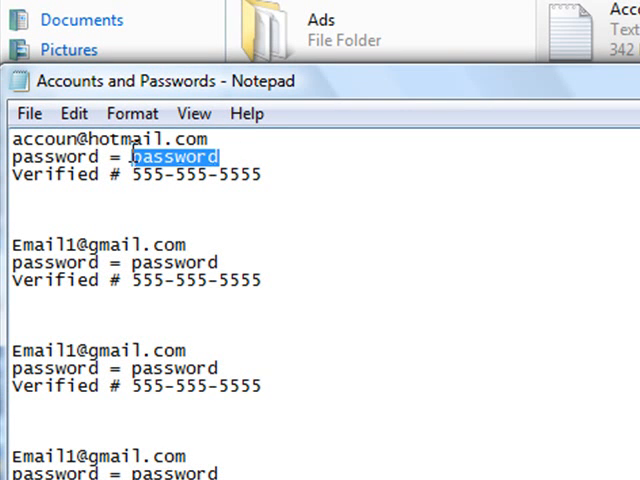
pyautogui.moveTo(288, 157)
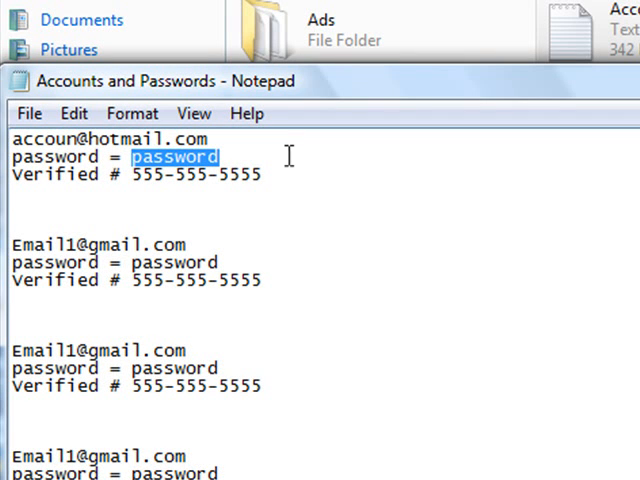
pyautogui.moveTo(280, 135)
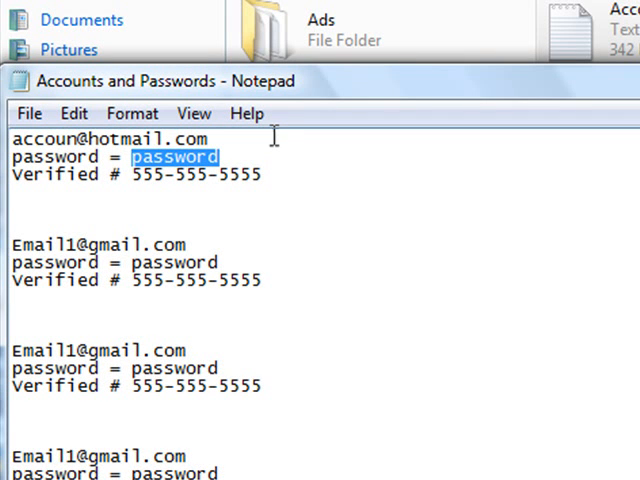
pyautogui.moveTo(230, 175)
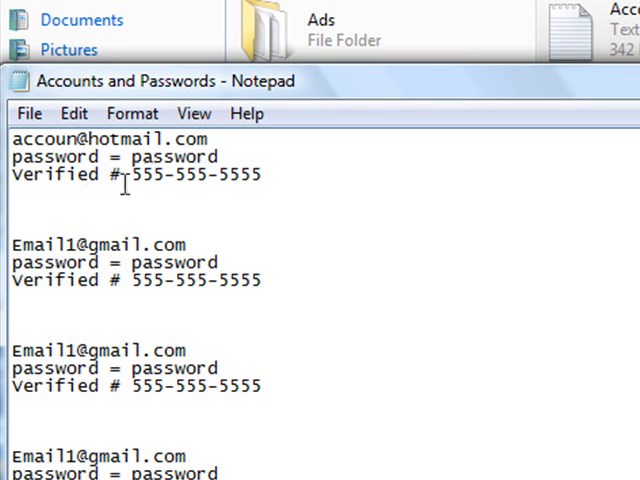
pyautogui.doubleClick(195, 174)
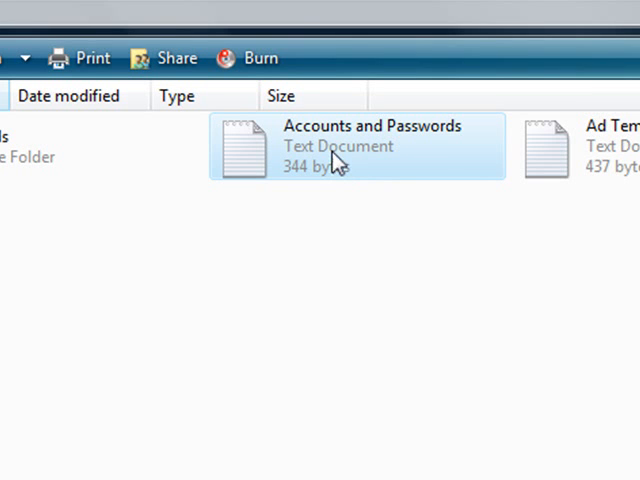
pyautogui.moveTo(428, 150)
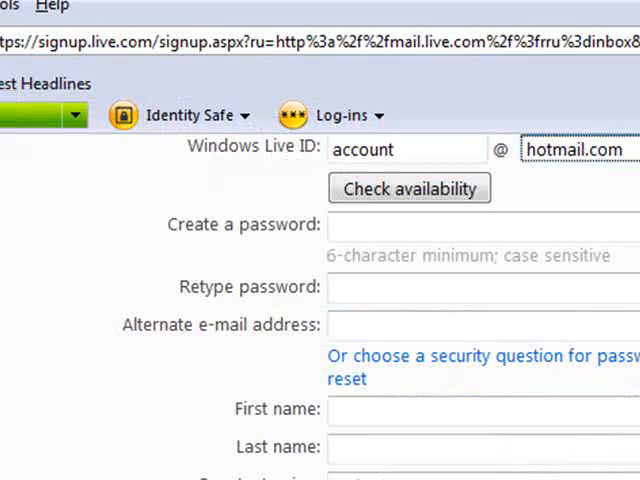
pyautogui.click(409, 187)
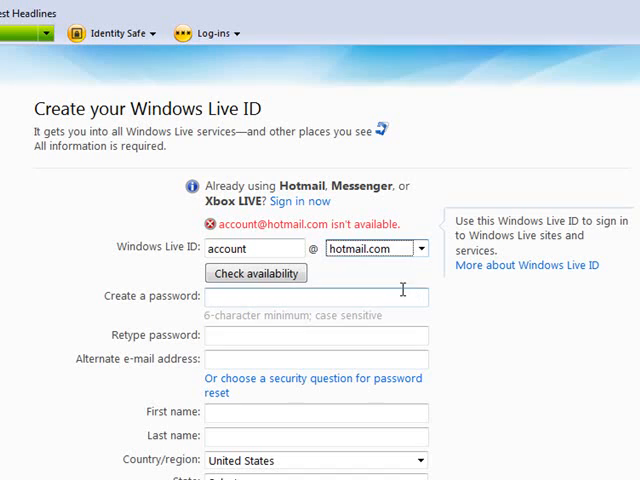
pyautogui.scroll(-3)
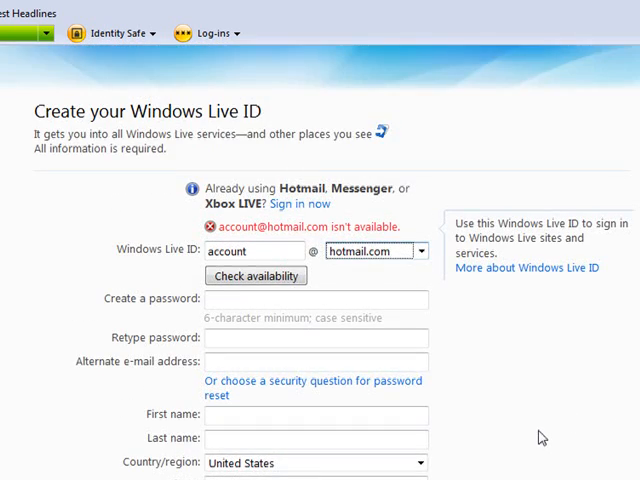
pyautogui.scroll(-3)
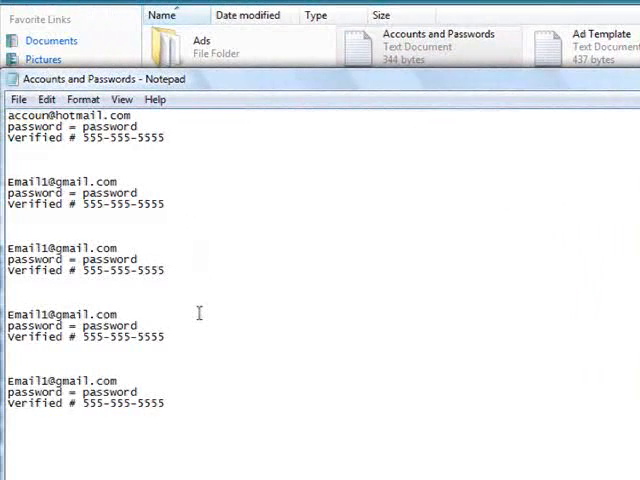
pyautogui.moveTo(217, 390)
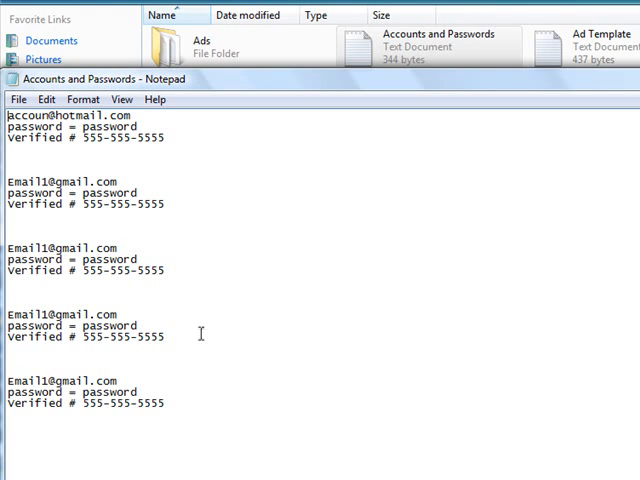
pyautogui.moveTo(635, 338)
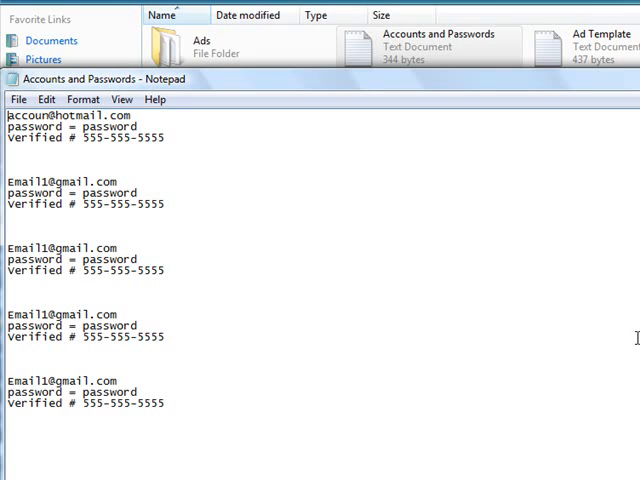
pyautogui.moveTo(585, 357)
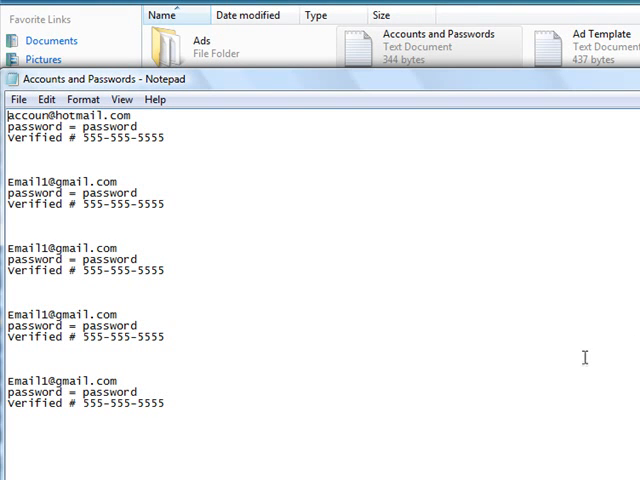
pyautogui.moveTo(590, 327)
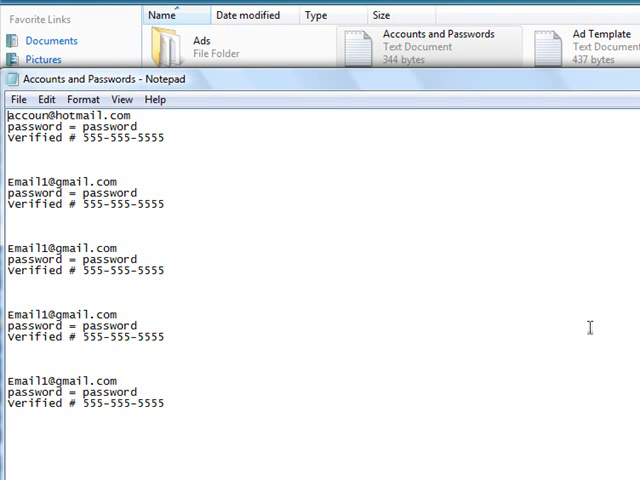
pyautogui.moveTo(387, 195)
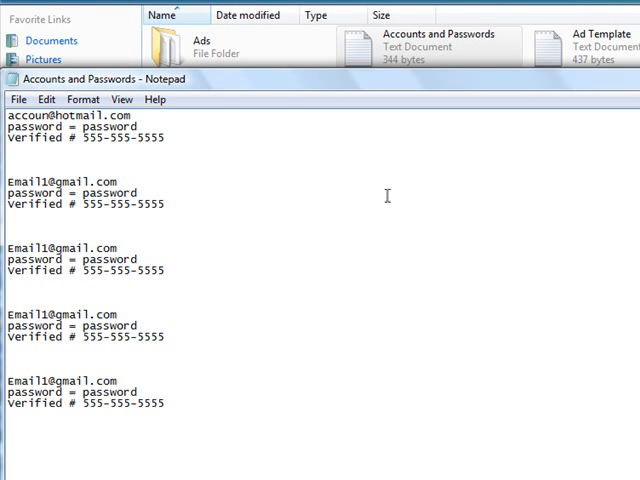